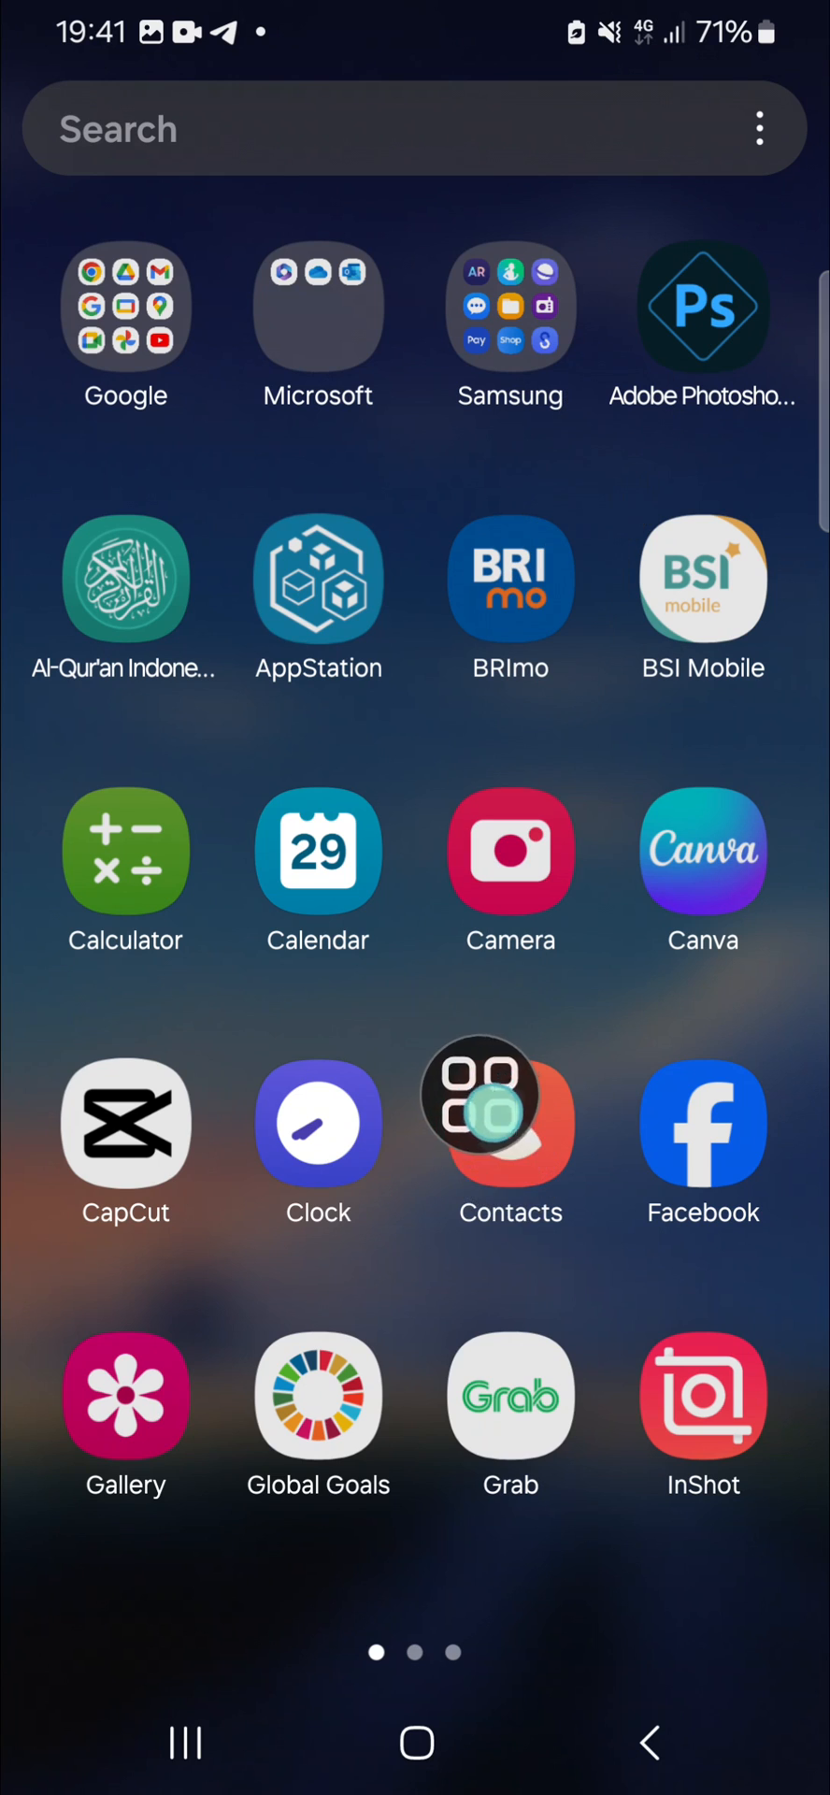
# Launch the Contacts app from the home screen
pyautogui.click(511, 1122)
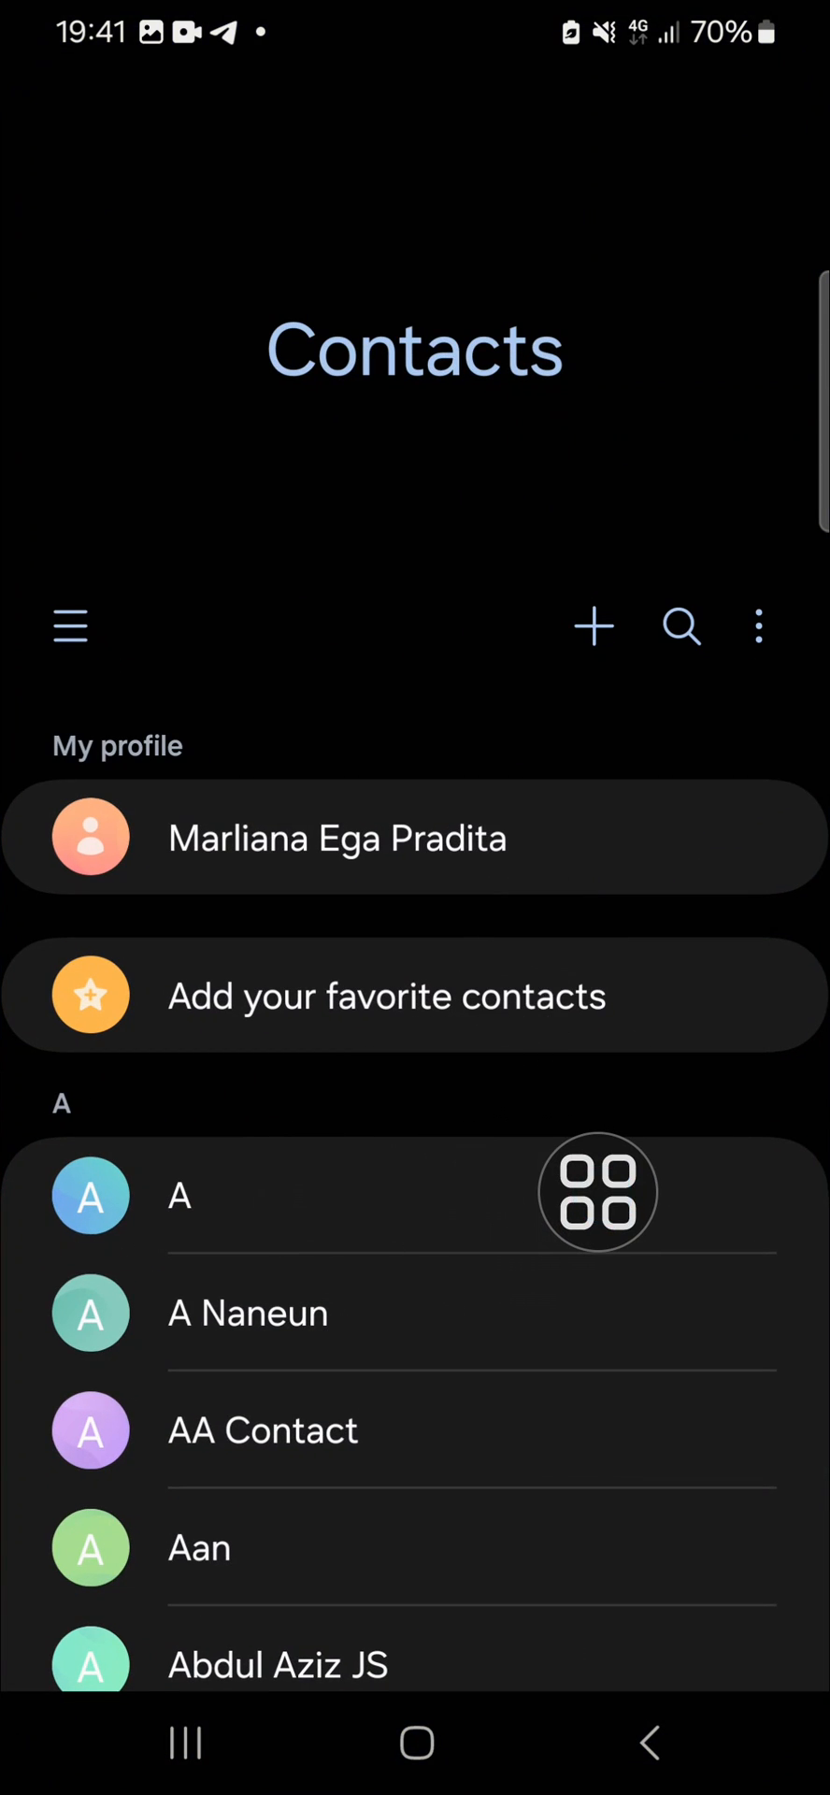
# Select all 664 contacts, starting from contact A, and bring up sharing
pyautogui.click(91, 1197)
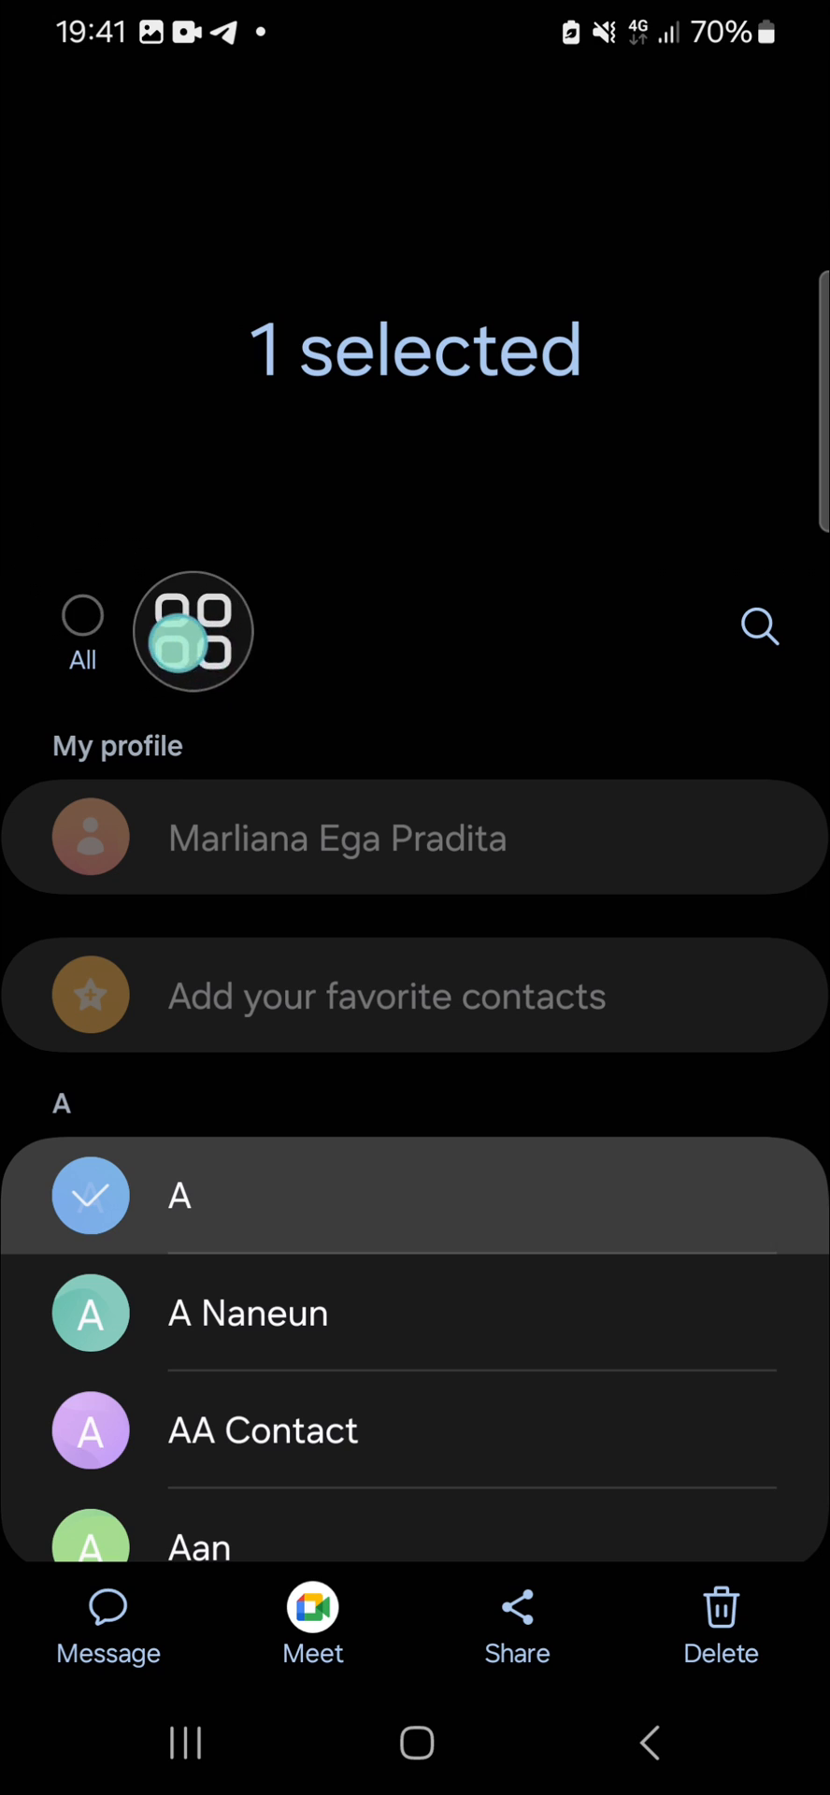
pyautogui.click(81, 615)
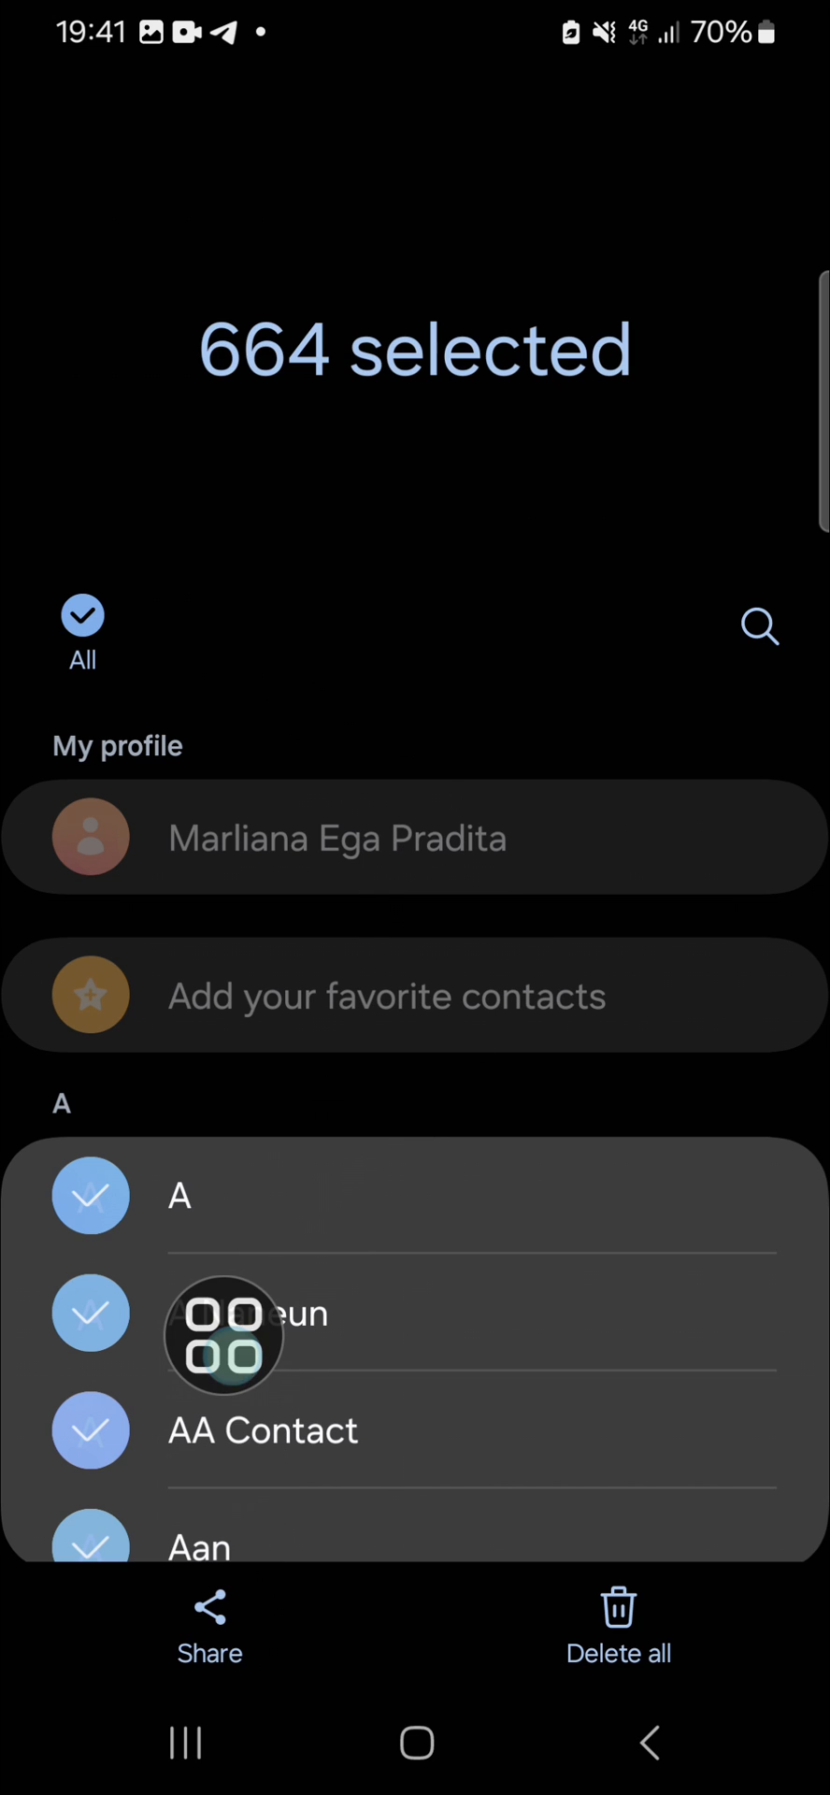
pyautogui.click(209, 1637)
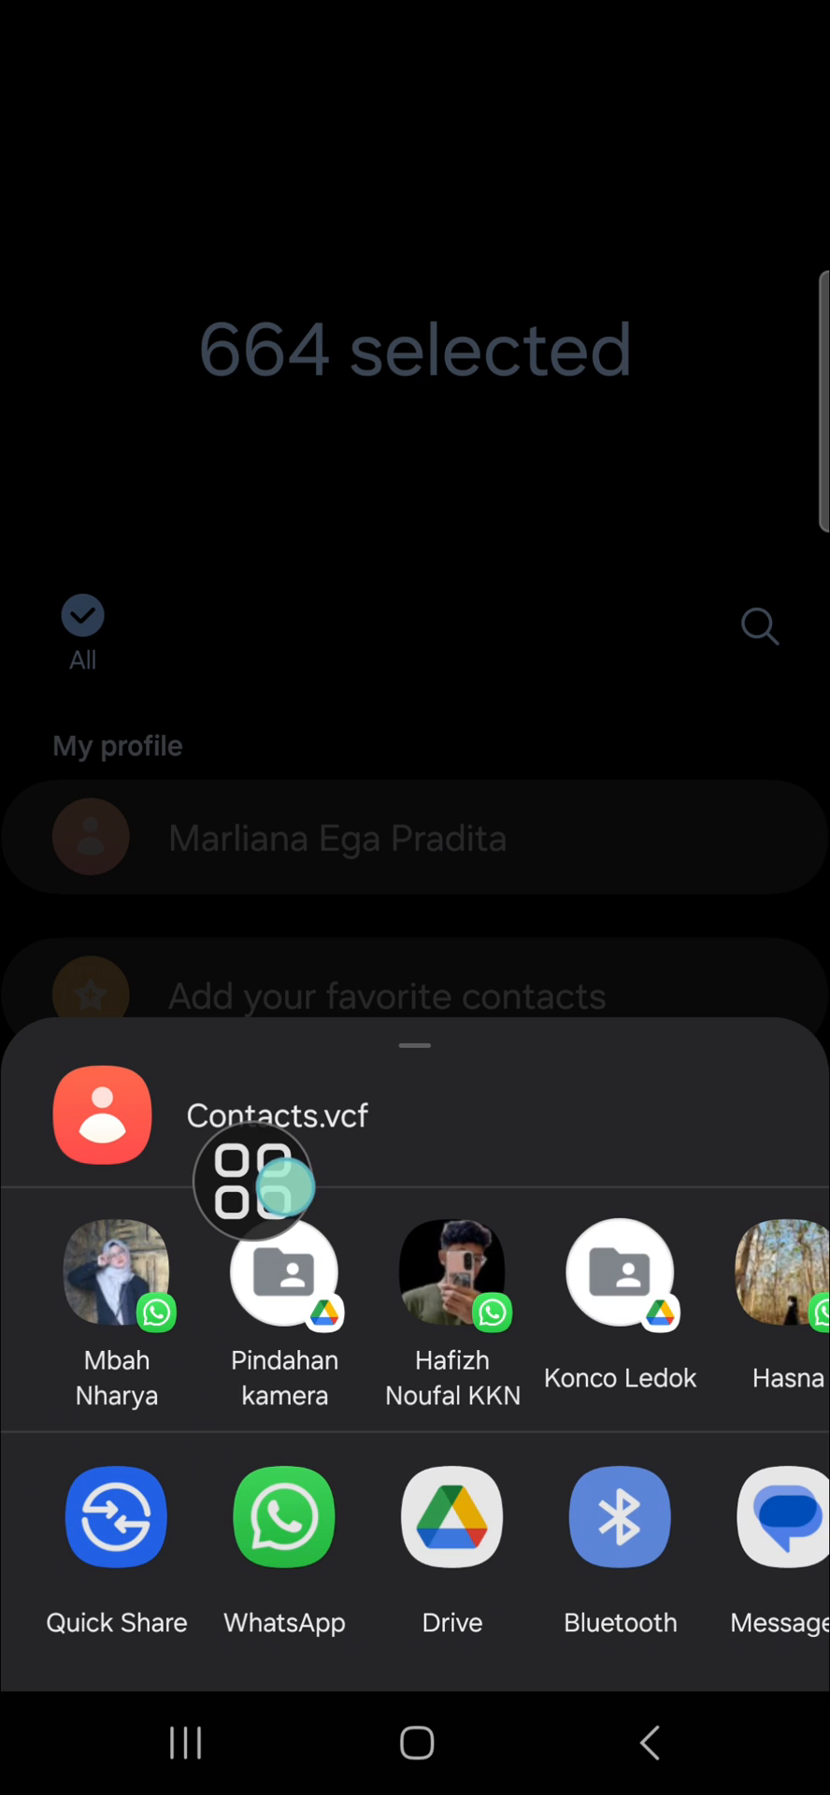
# Choose Quick Share to send the Contacts.vcf file
pyautogui.click(116, 1516)
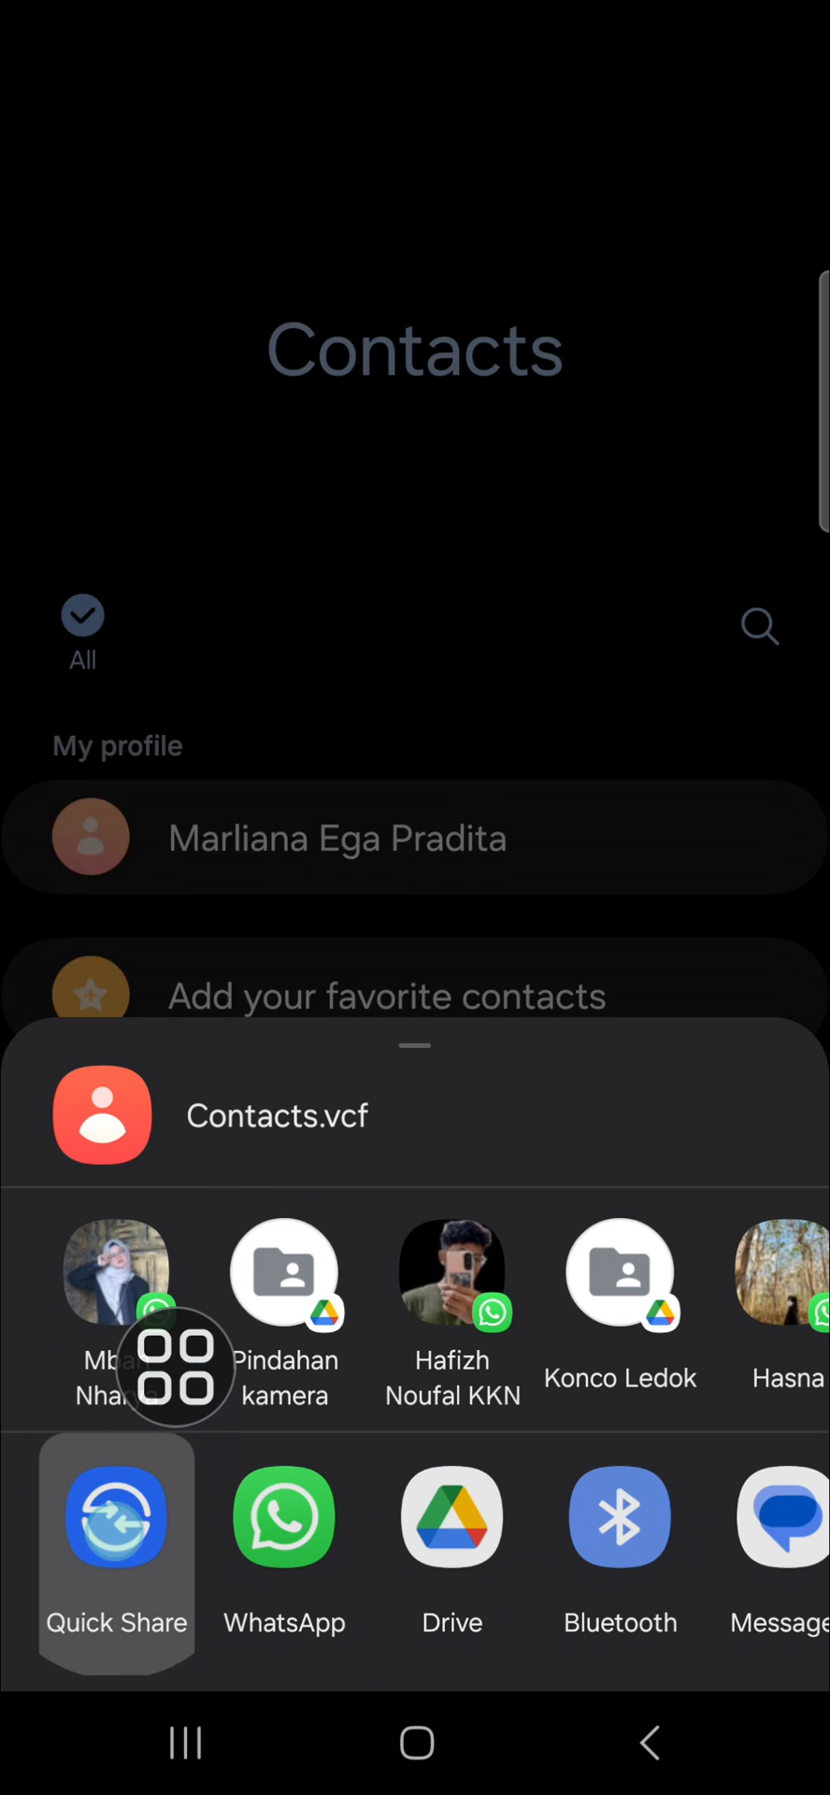
# Send Contacts.vcf to Rahma's Phone nearby and wait for it to connect
pyautogui.click(116, 1519)
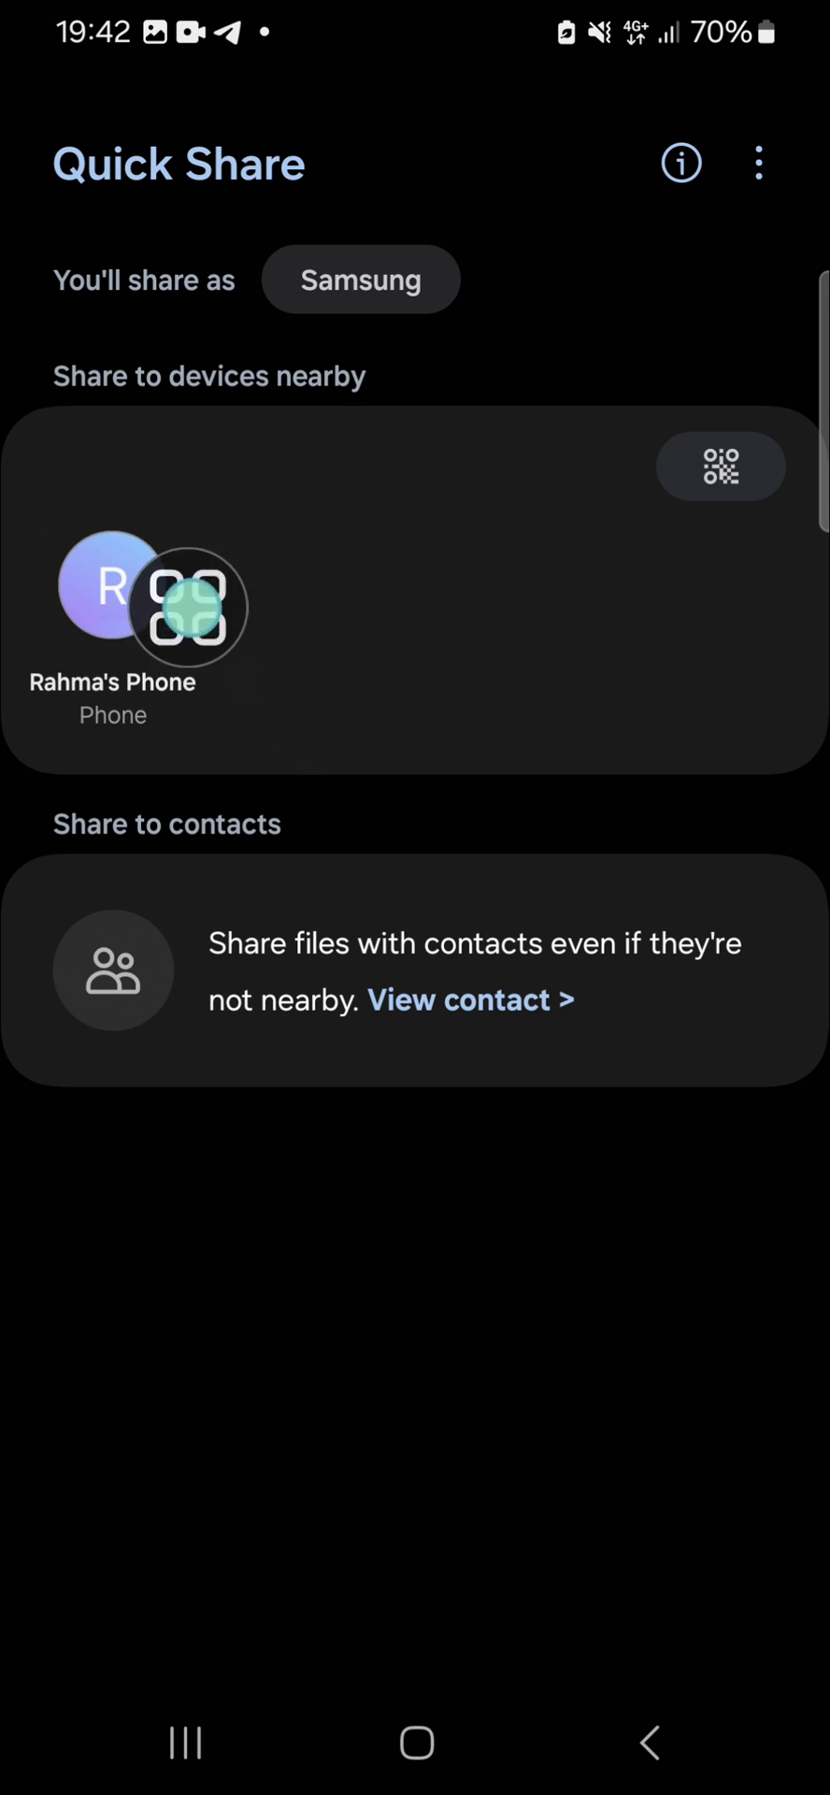
pyautogui.click(112, 607)
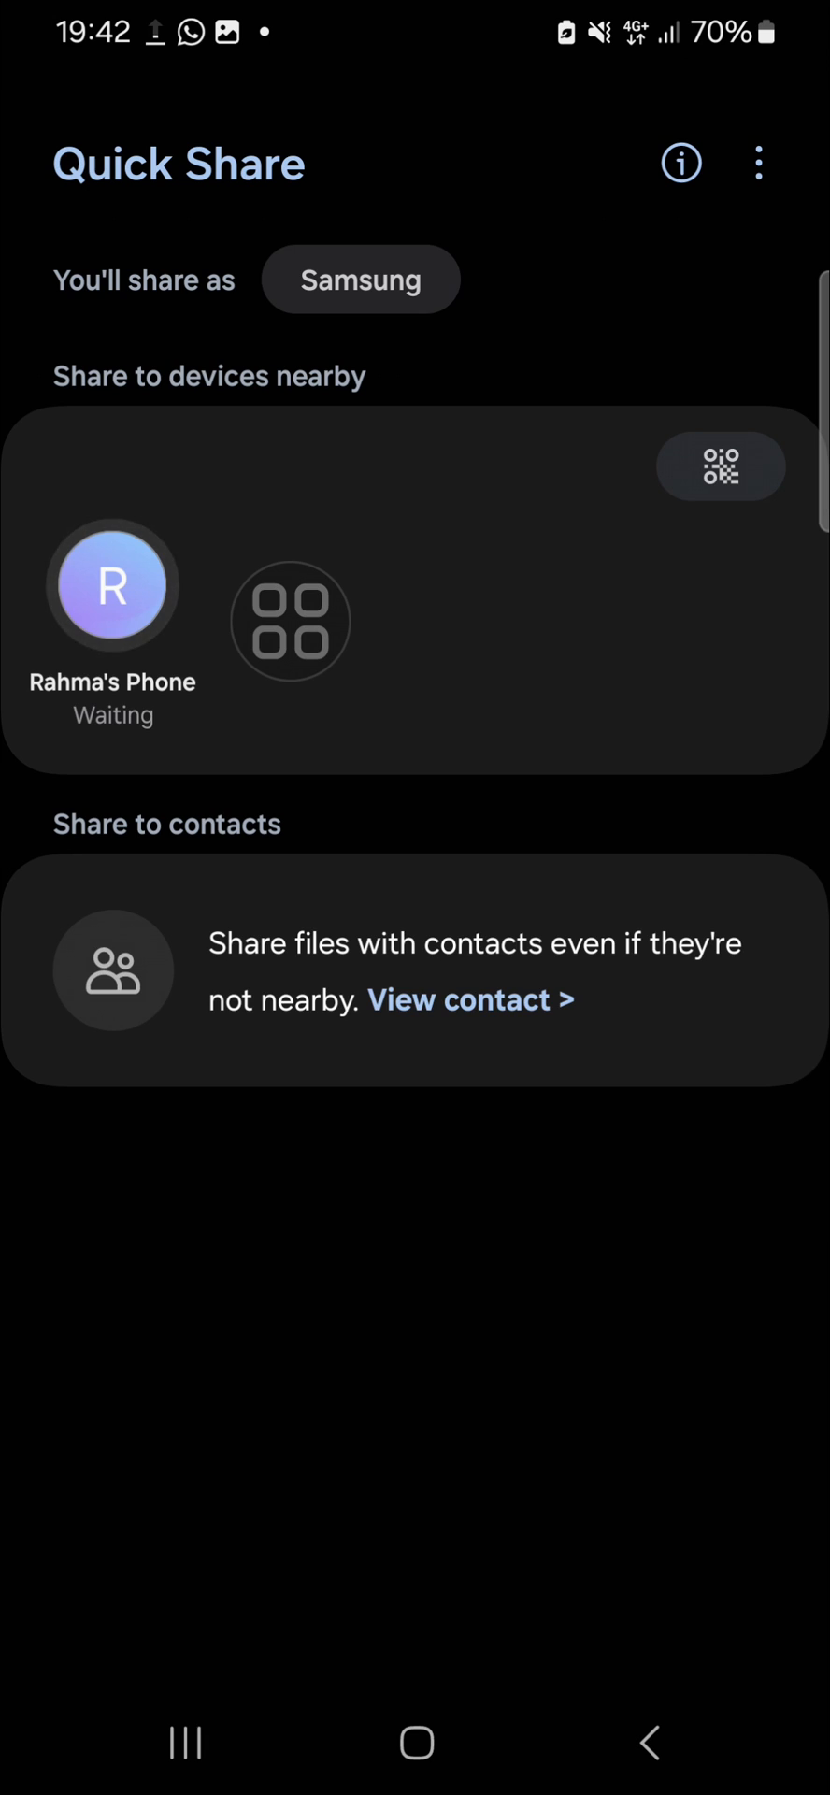
pyautogui.click(112, 585)
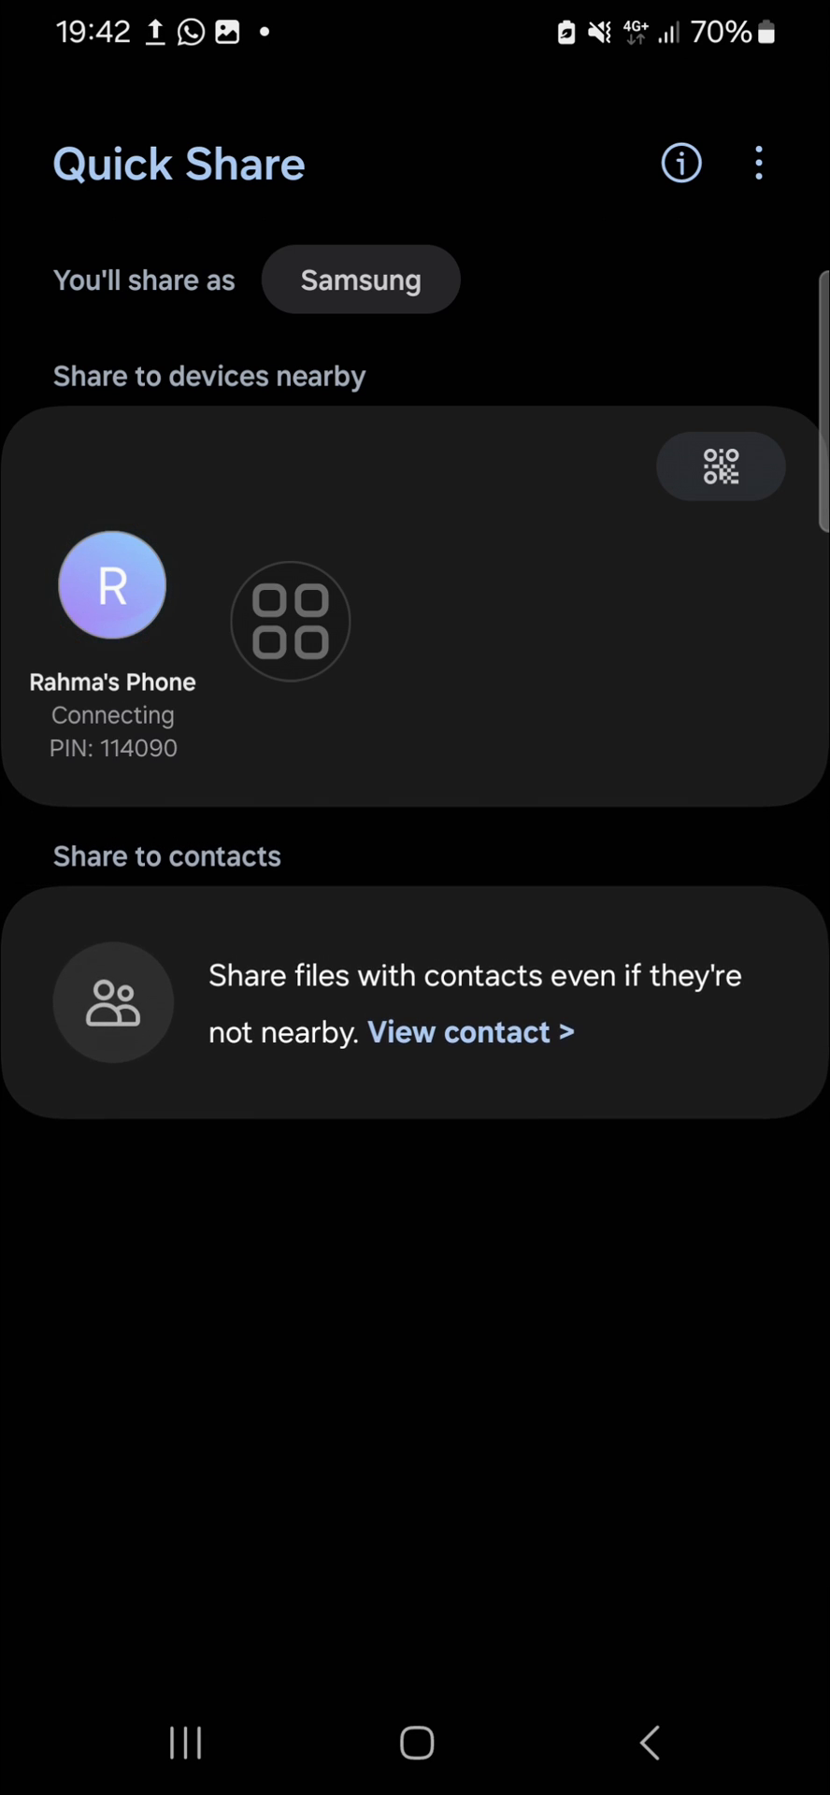